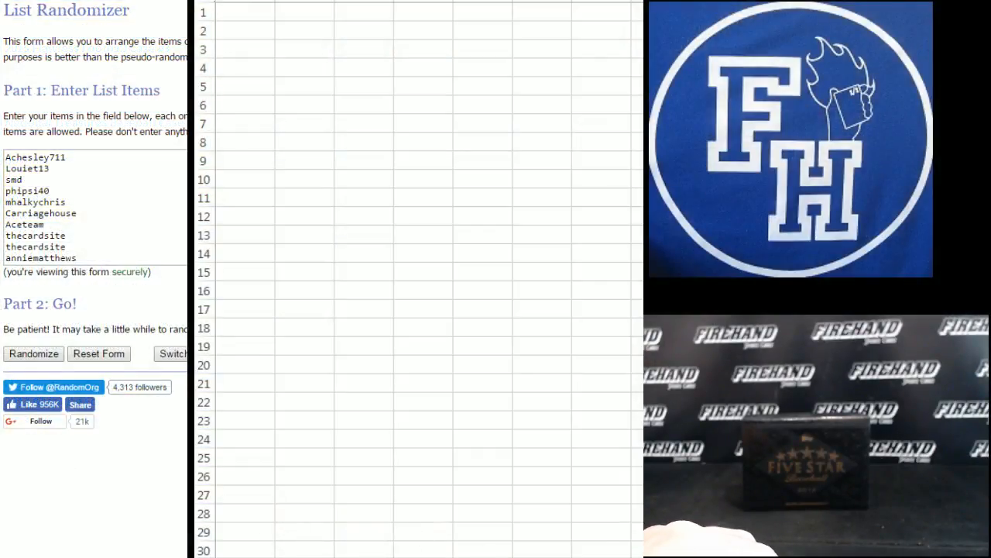
- Randomize the 60 usernames and reshuffle them eight times to land on a final order
left_click(34, 353)
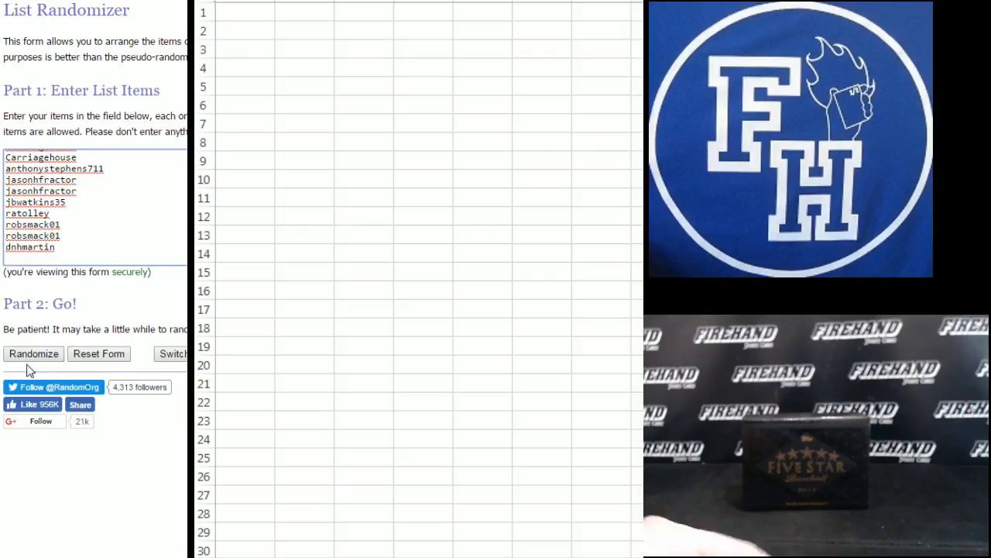
left_click(34, 353)
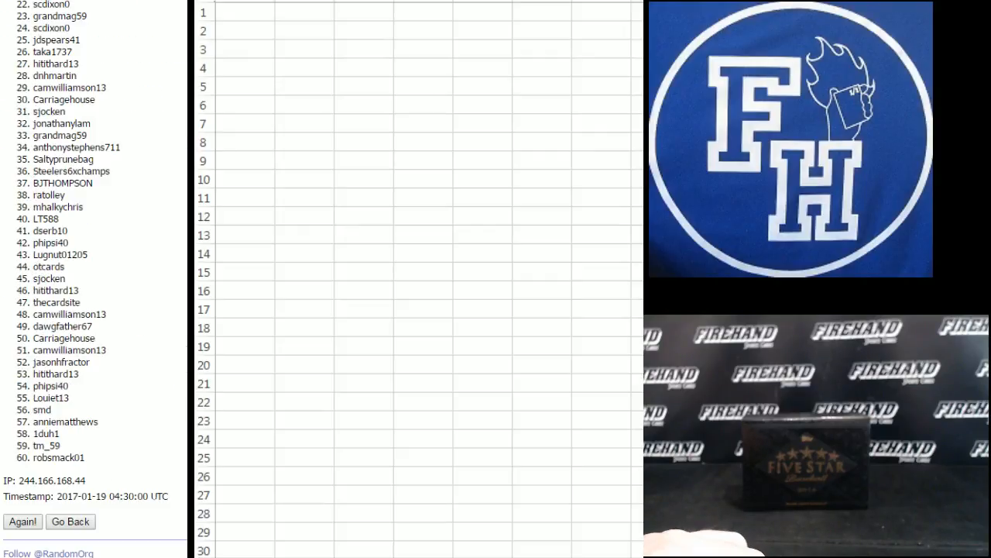
left_click(21, 521)
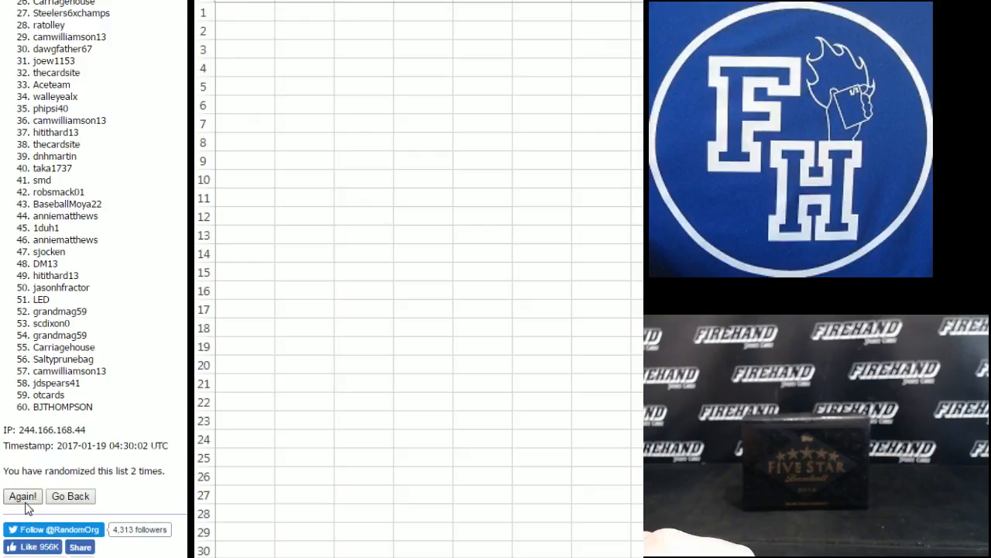
left_click(22, 496)
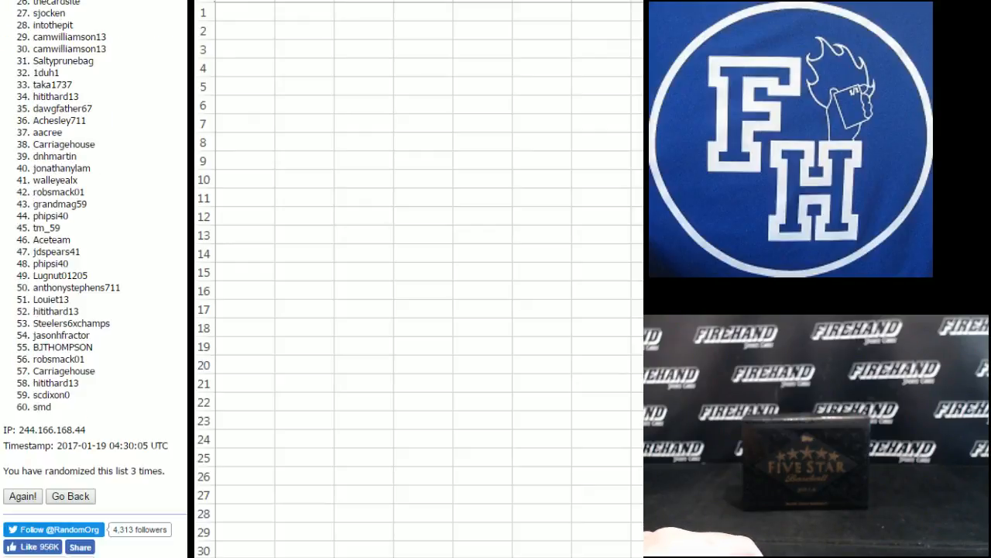
left_click(22, 496)
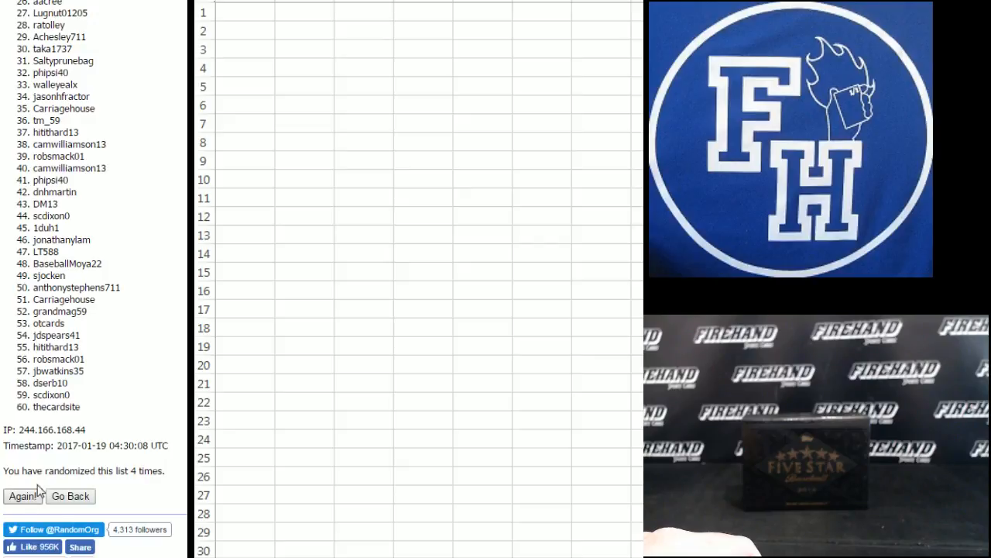
left_click(22, 495)
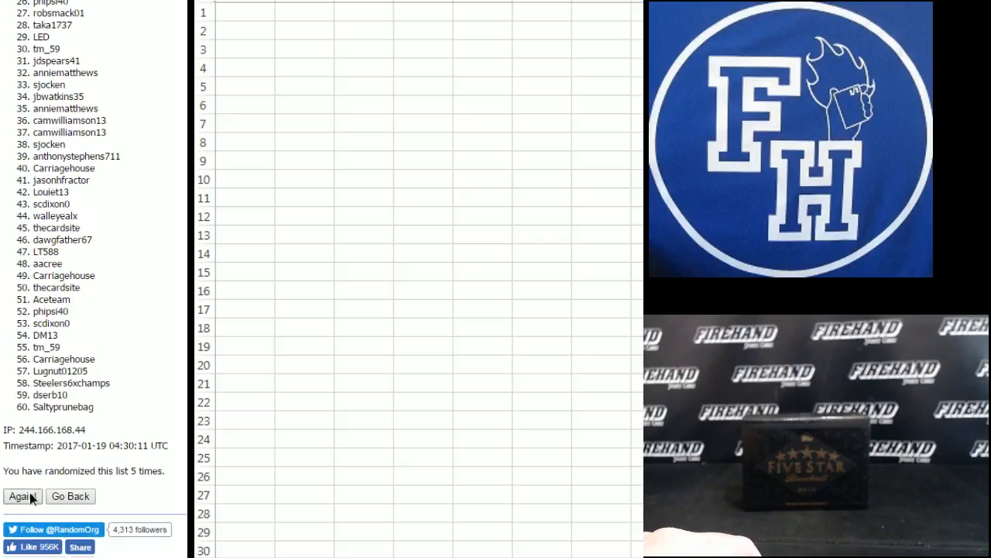
left_click(22, 495)
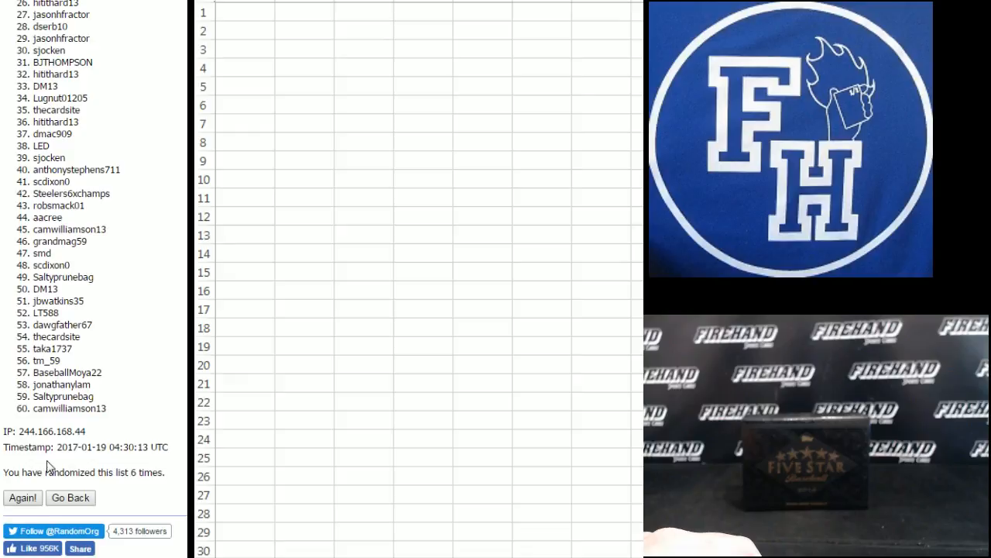
left_click(22, 497)
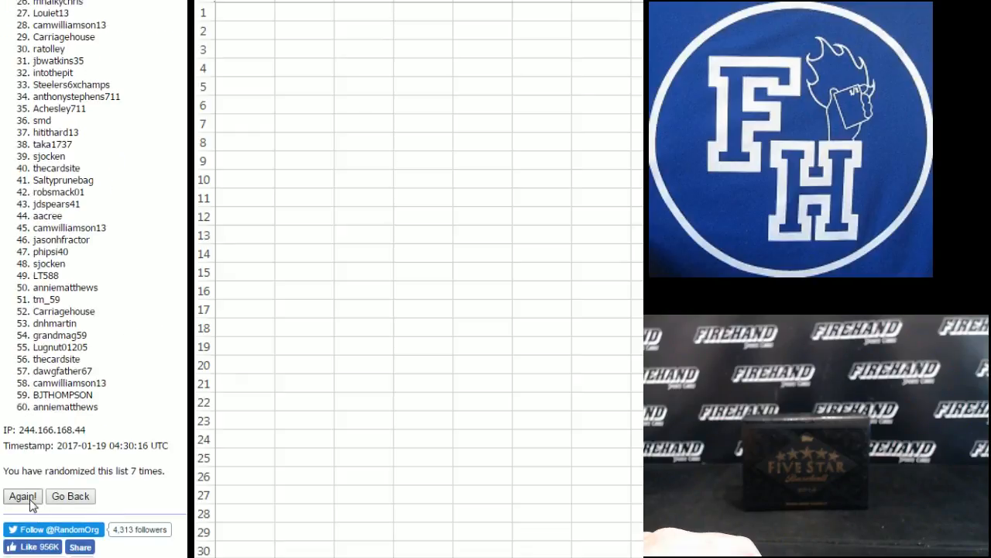
left_click(22, 495)
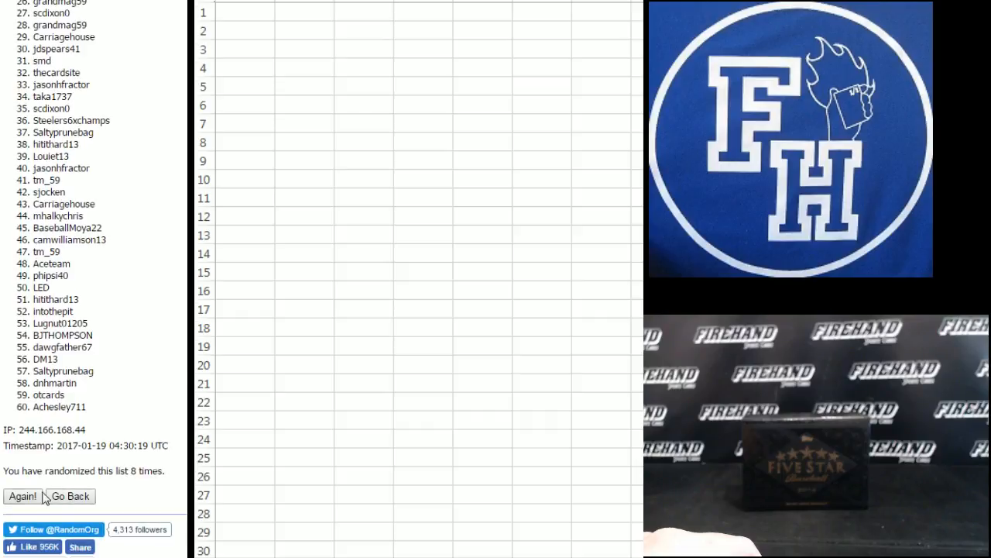
left_click(21, 496)
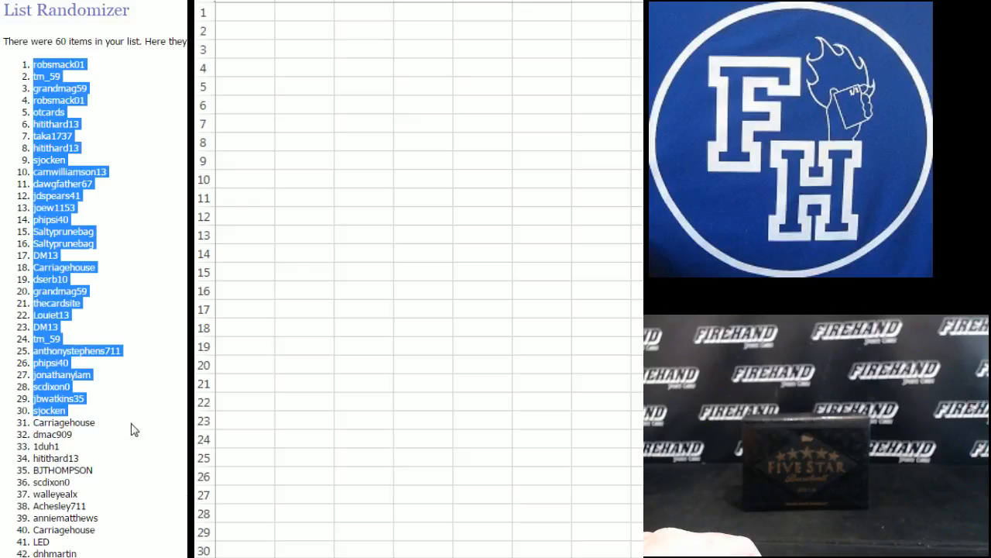
- Paste the first 30 shuffled usernames into column A as plain text via Paste Special
left_click(256, 13)
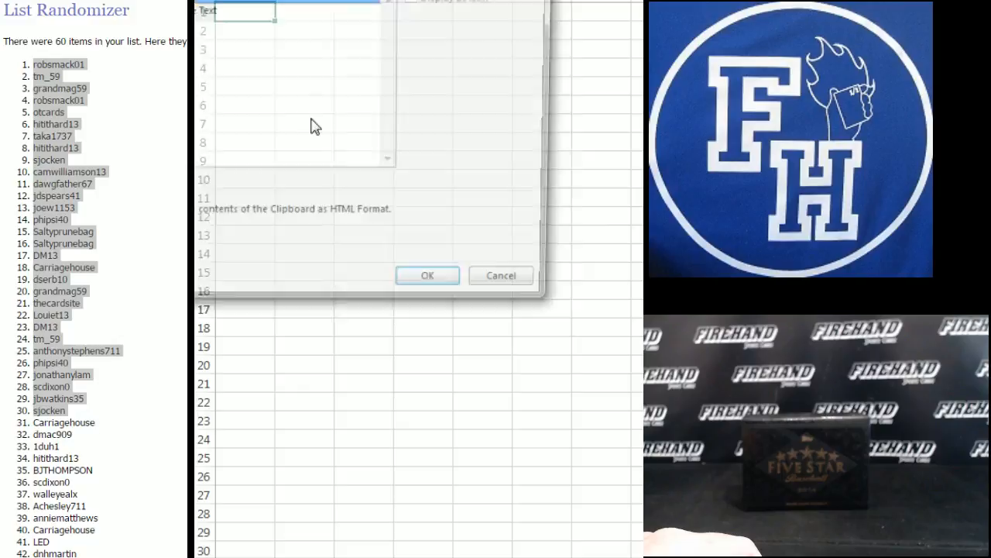
left_click(428, 276)
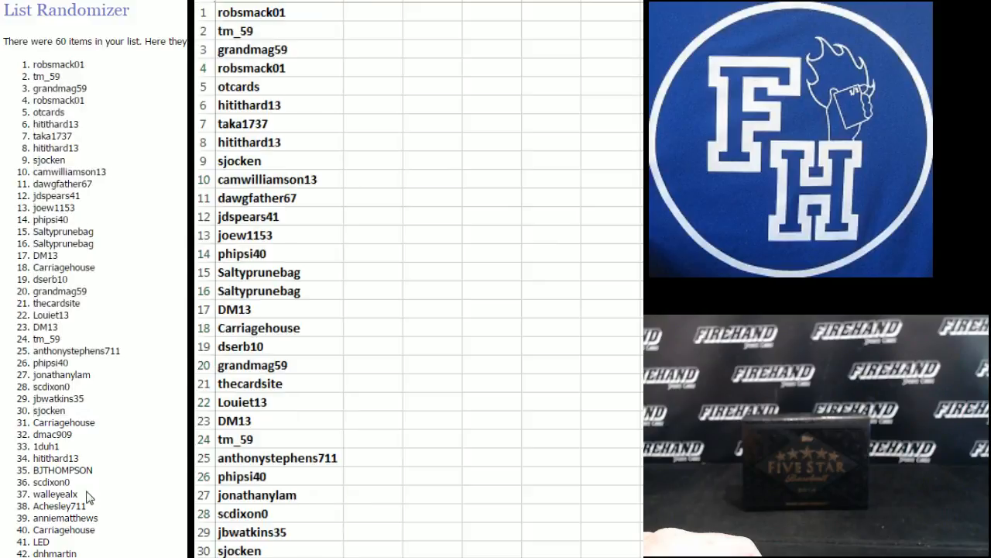
- Clear the randomizer list field and paste in the card case spot entries
scroll("down", 3)
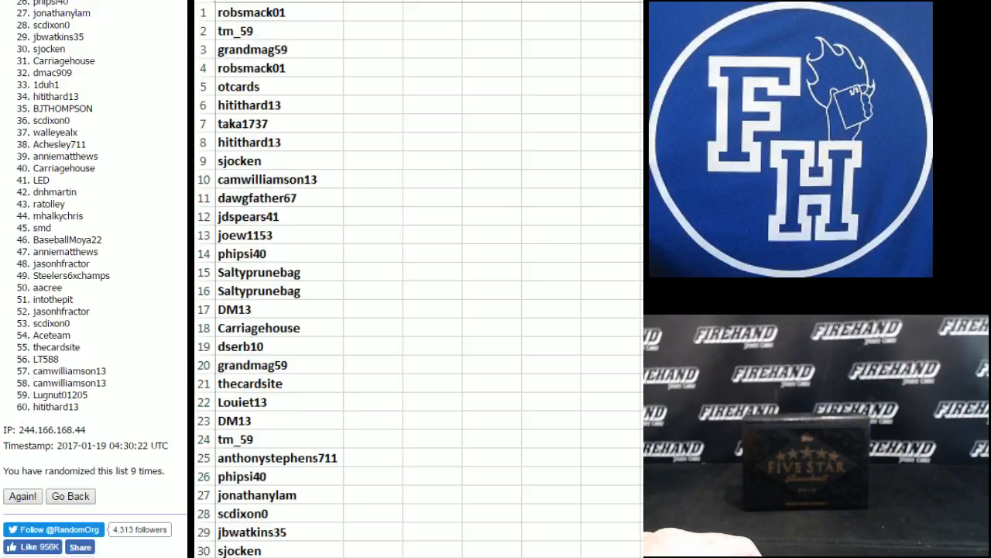
right_click(101, 411)
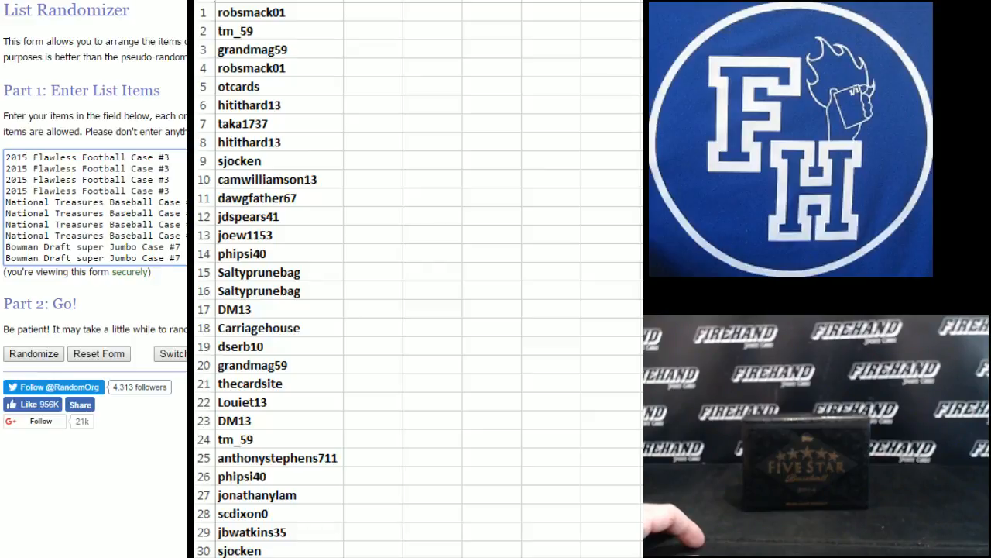
- Randomize the 30 case spots and reshuffle them repeatedly to land on a final order
scroll("down", 3)
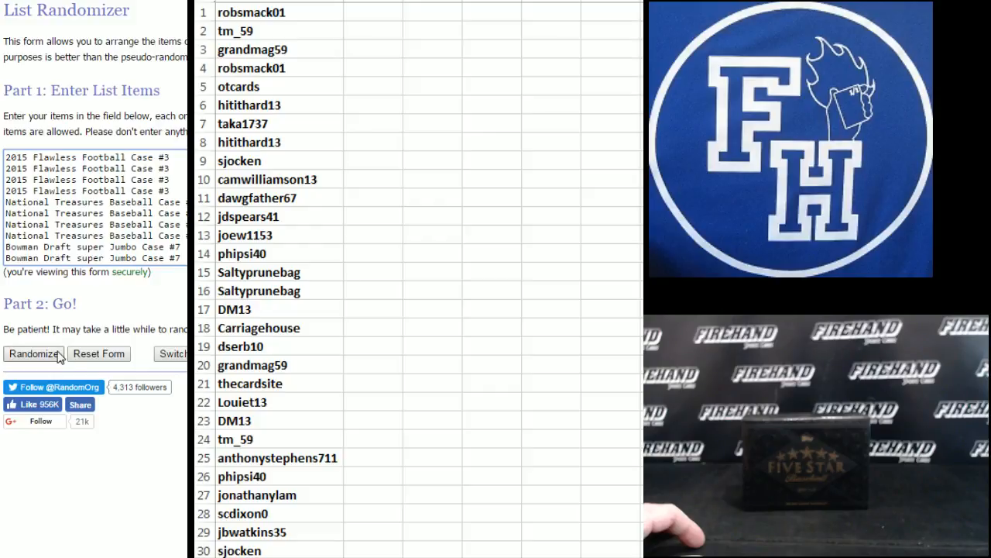
left_click(34, 354)
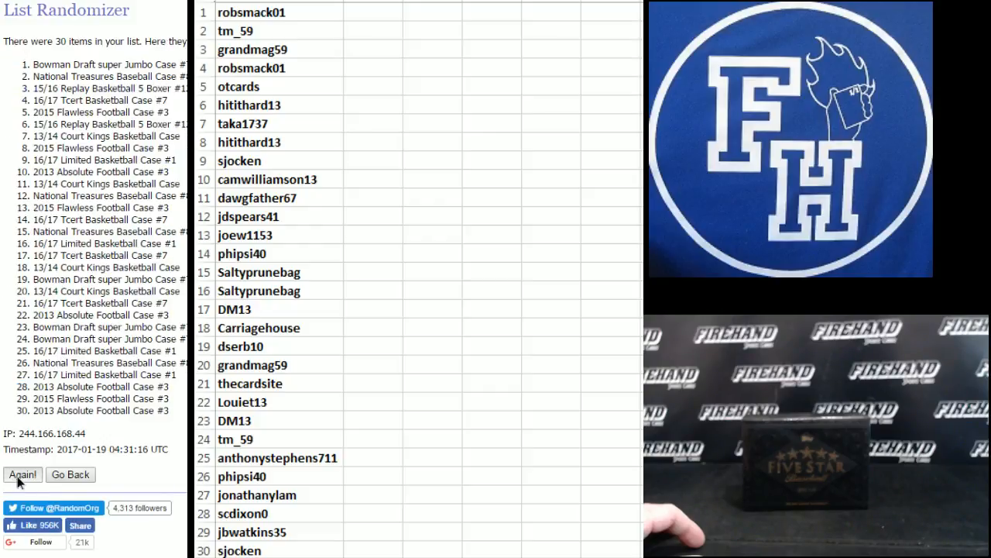
left_click(22, 474)
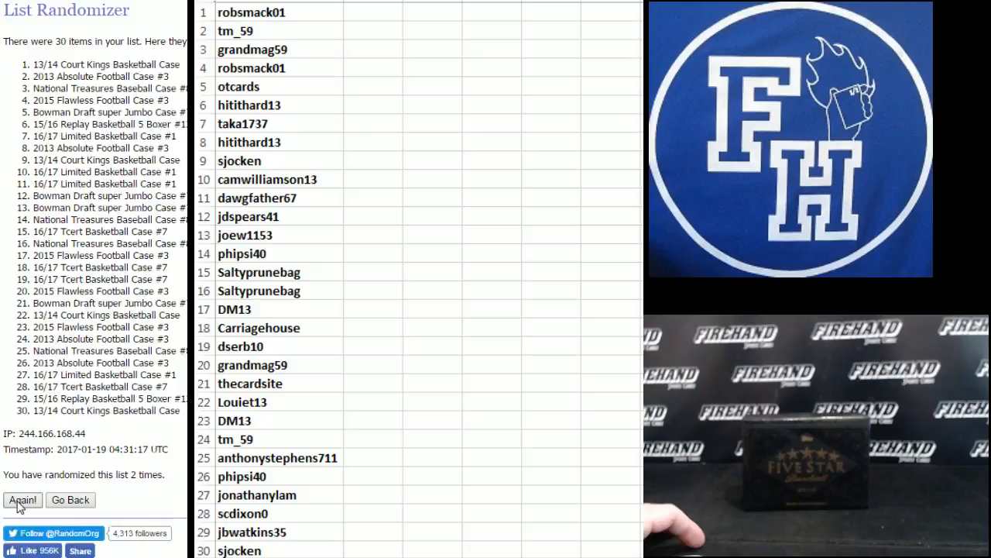
left_click(22, 499)
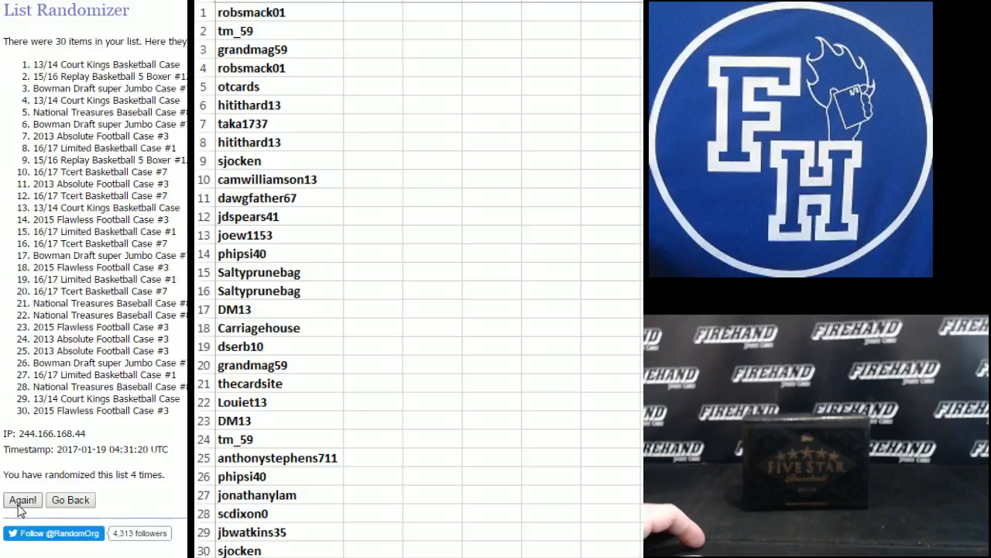
left_click(21, 498)
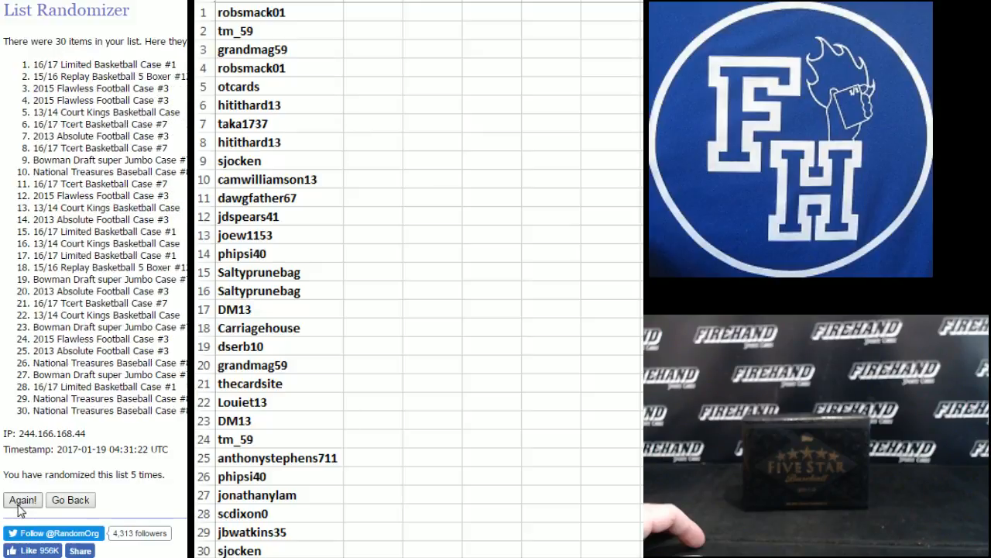
left_click(21, 499)
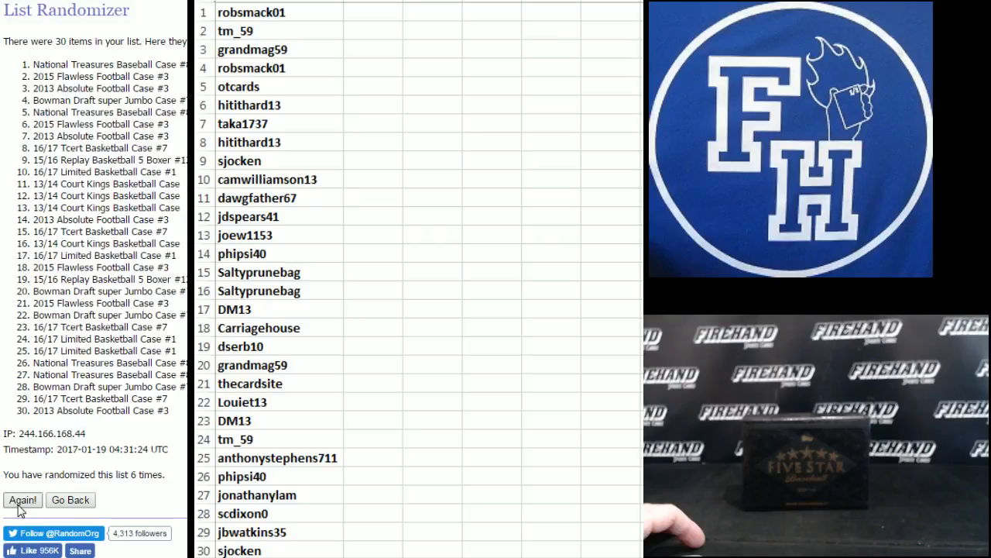
left_click(22, 499)
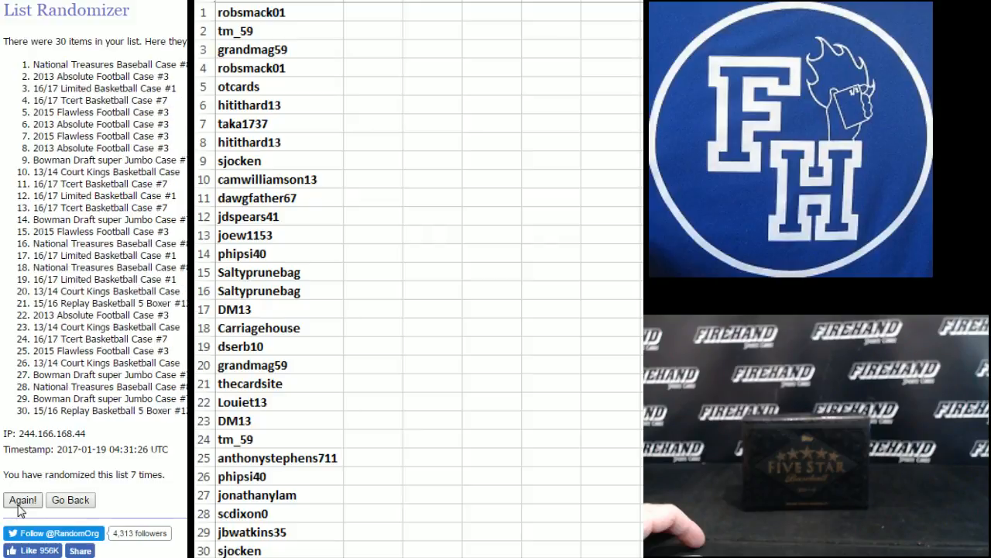
left_click(21, 499)
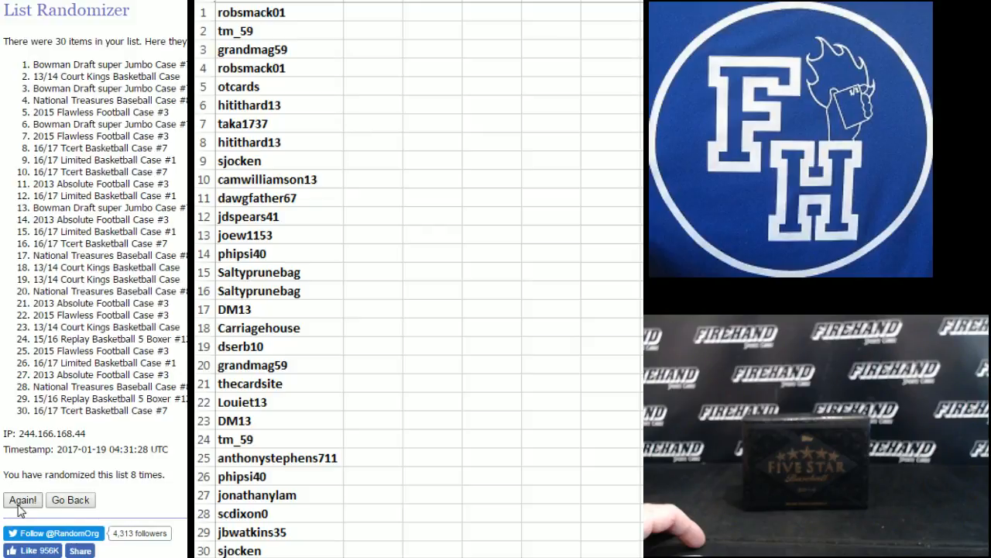
left_click(22, 499)
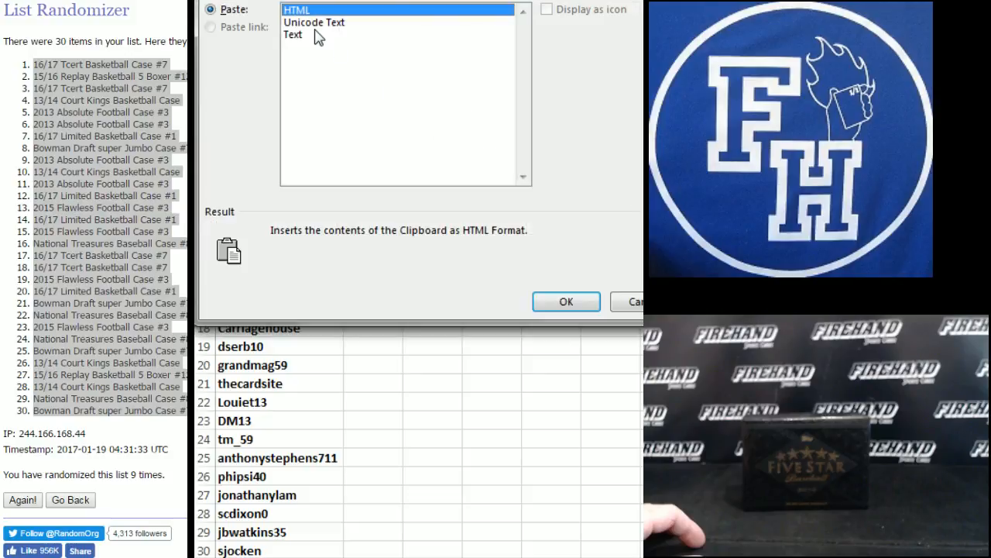
- Paste the shuffled case spots into column B as plain text beside each username
left_click(565, 301)
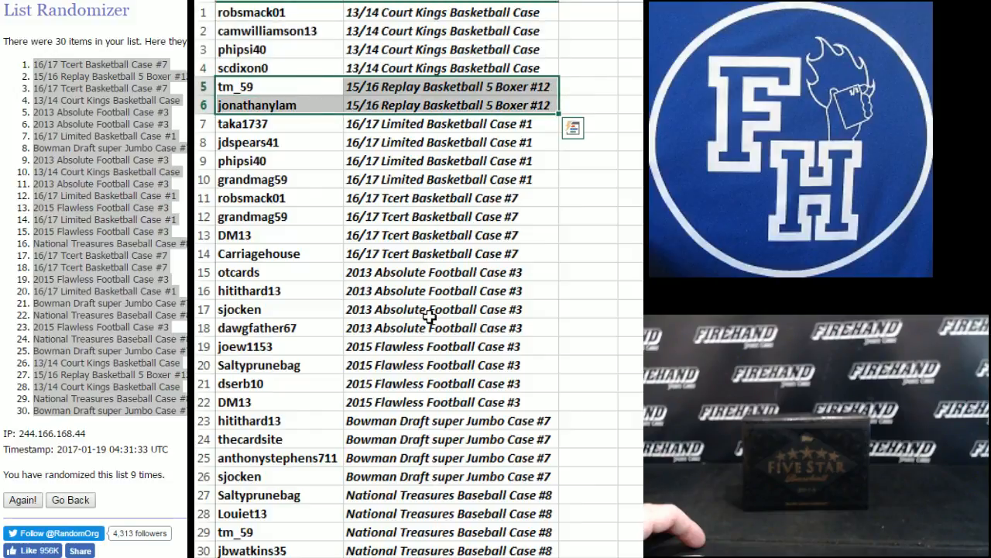
mouse_move(307, 127)
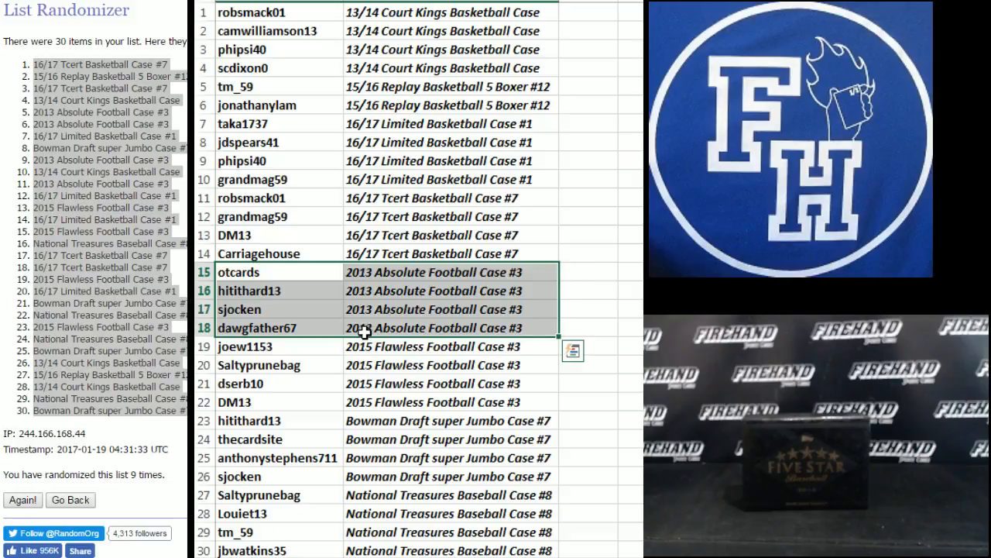
mouse_move(329, 350)
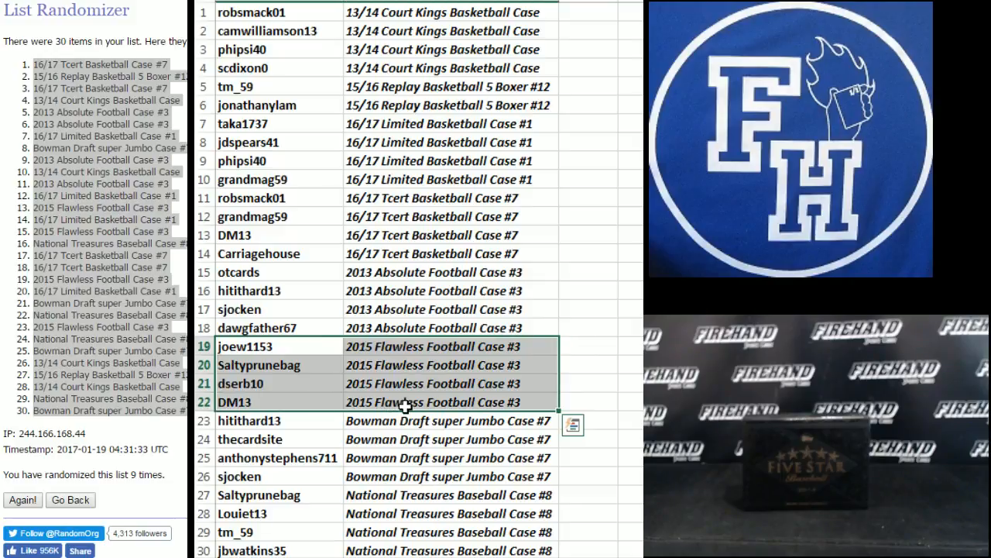
mouse_move(313, 418)
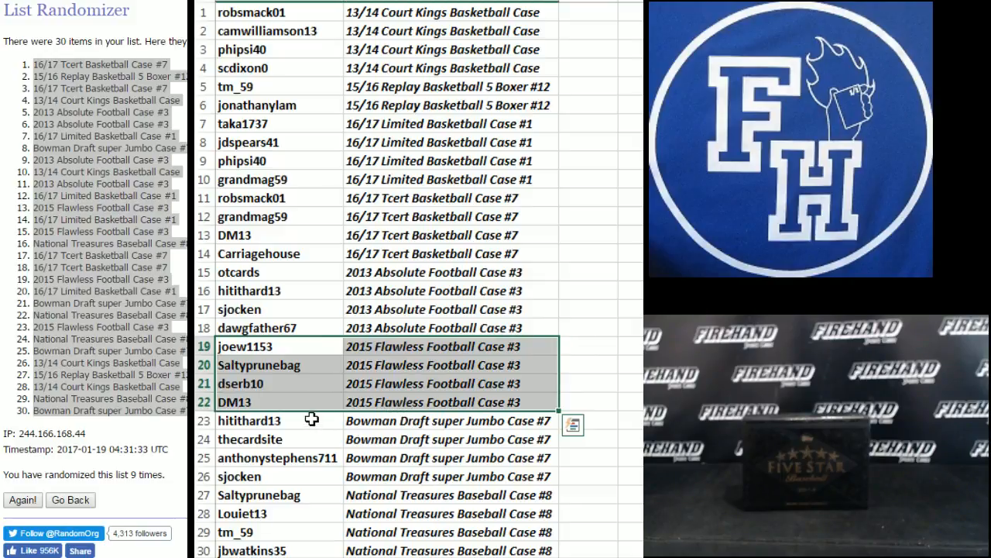